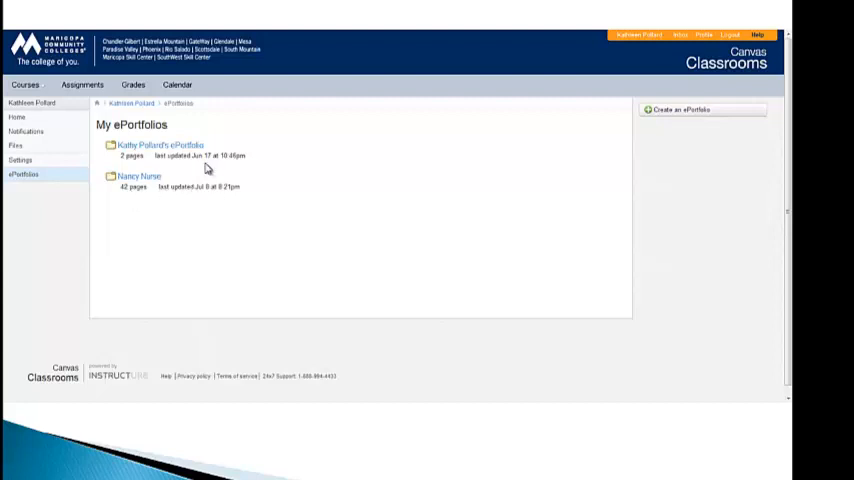
mouse_move(243, 150)
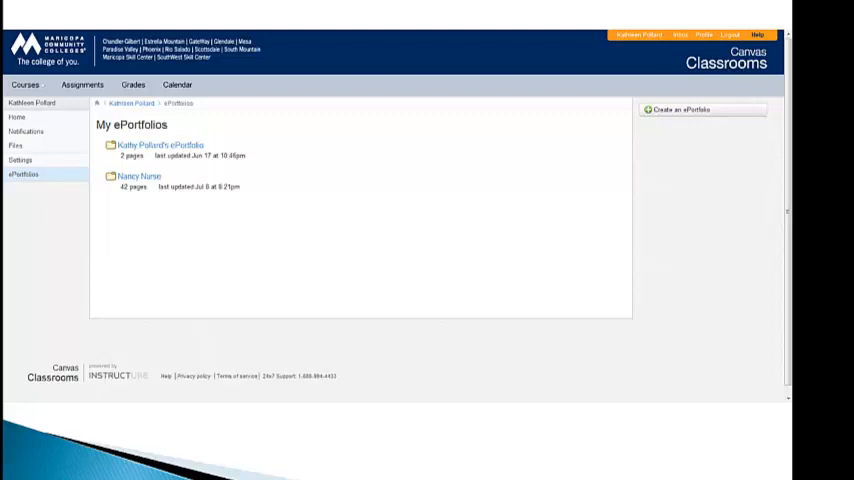
- Enter 'Student Nurse Start Up' as the new ePortfolio's name
text(Student Nurse Start Up)
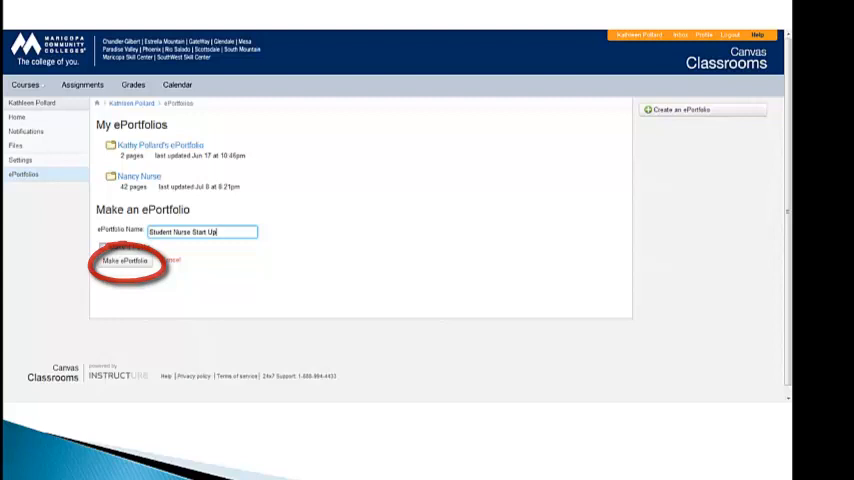
- Submit the form with Make ePortfolio to create 'Student Nurse Start Up'
click(124, 261)
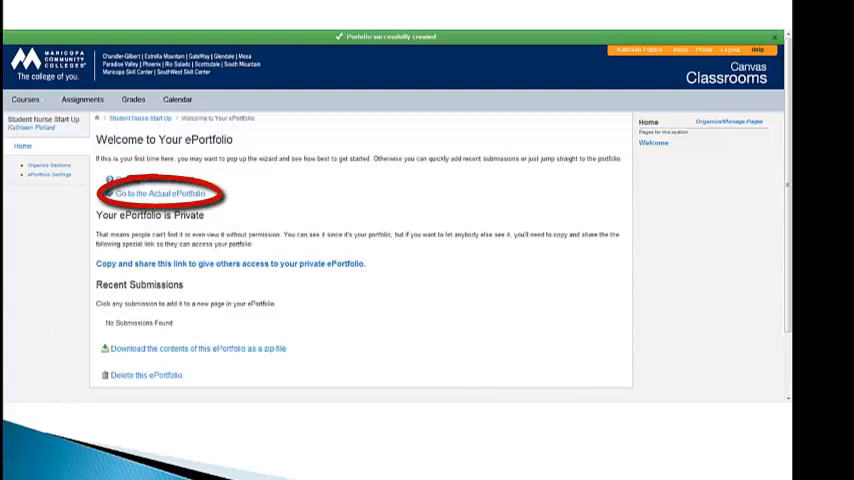
- Follow 'Go to the Actual ePortfolio' to view the empty Welcome page
click(160, 193)
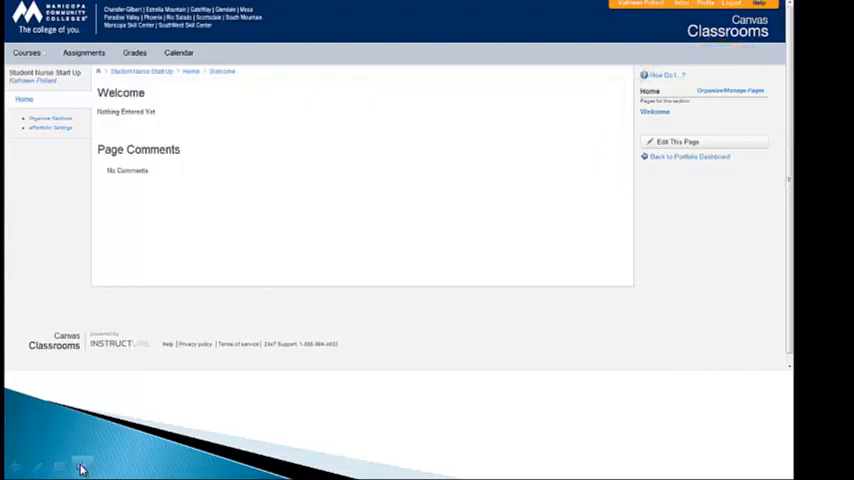
- Put the Welcome page into edit mode via Edit This Page
click(678, 141)
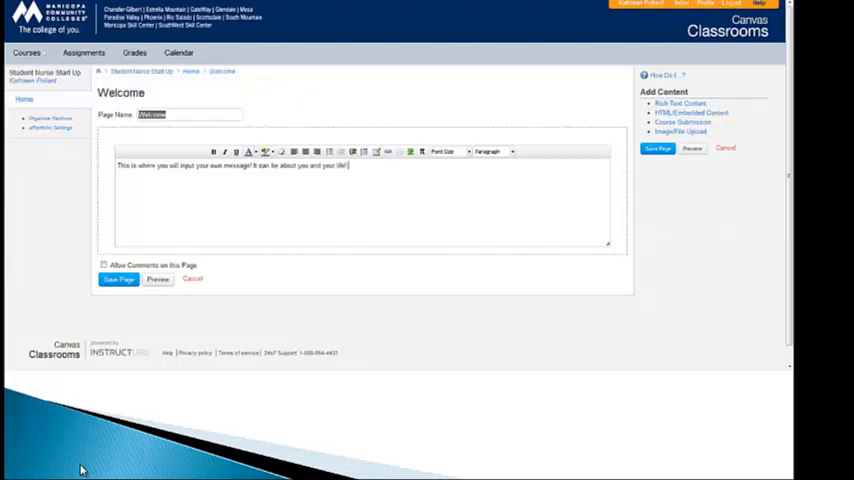
mouse_move(80, 473)
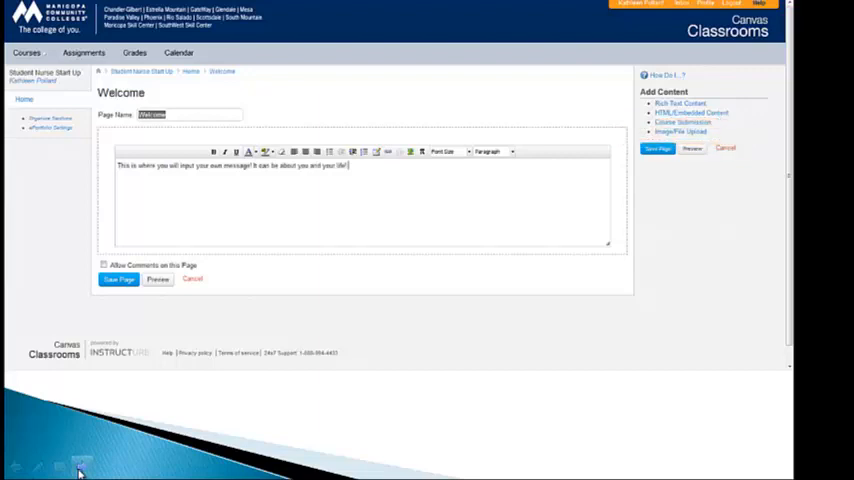
- Leave the Welcome page editor and go to the MC FALL 2012-NUR151 course home page
click(680, 132)
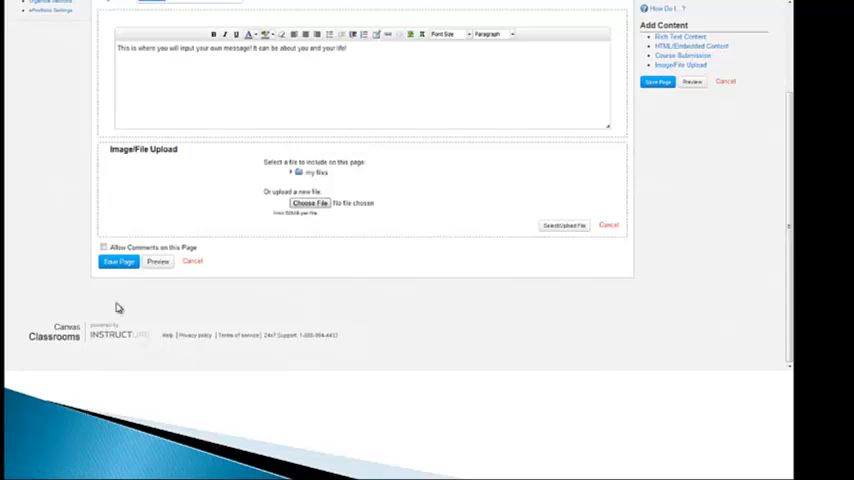
mouse_move(124, 350)
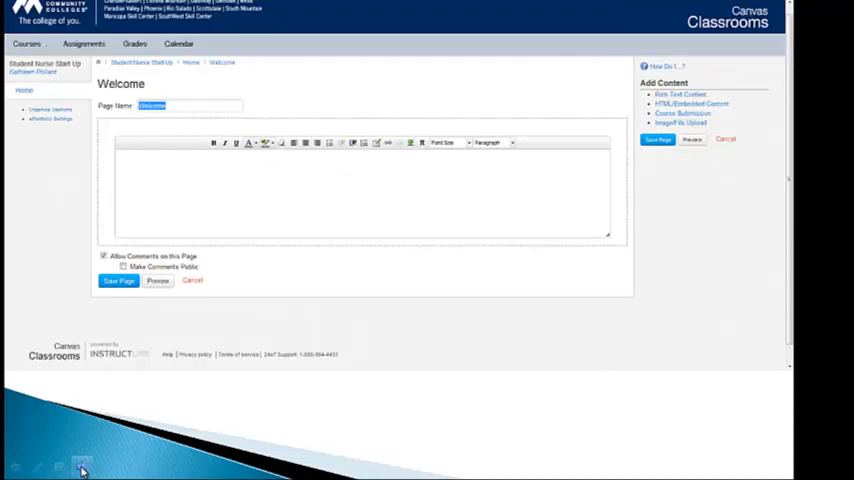
click(118, 280)
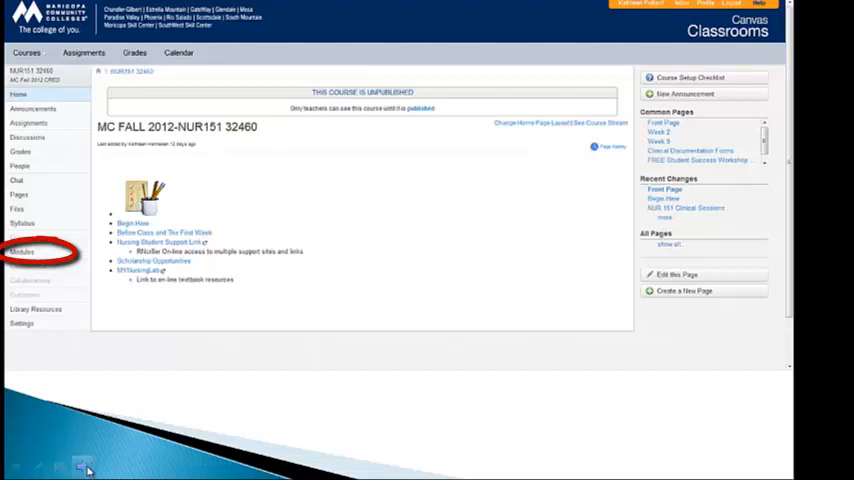
- Open Modules from the NUR151 course navigation
click(22, 251)
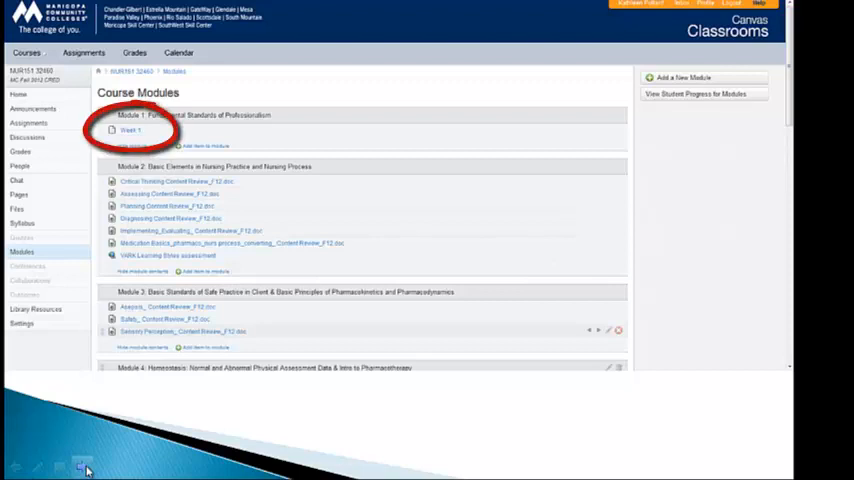
- View Nancy Nurse's ePortfolio Home Welcome page with photo and comment
click(131, 130)
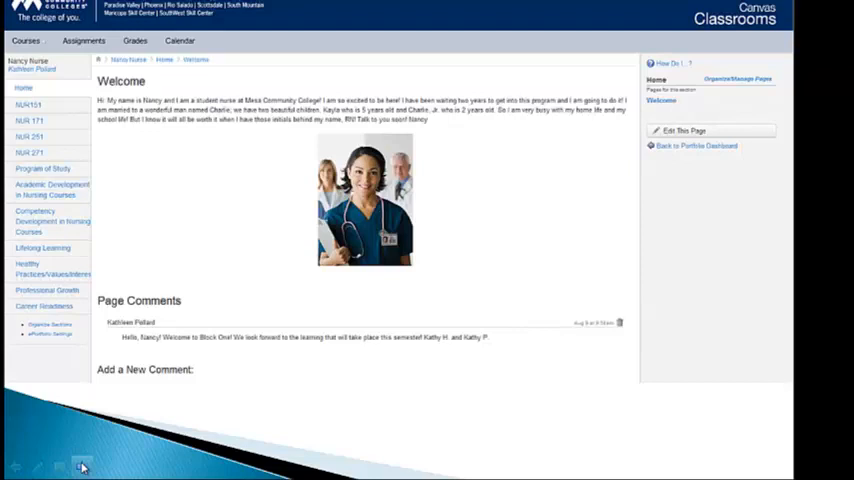
- Go to Academic Development in Nursing Courses and its NET or HESI A2 Test Results page
click(28, 104)
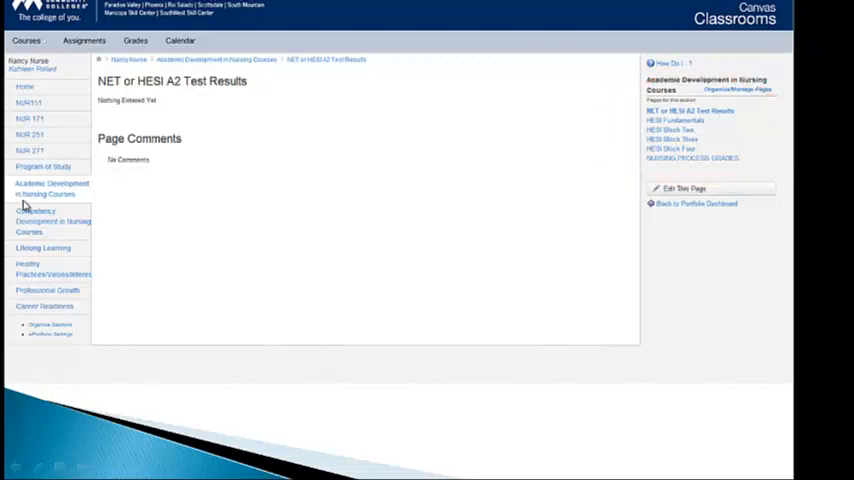
- Open Lifelong Learning's Character Traits That Will Contribute To An Employer page
click(50, 220)
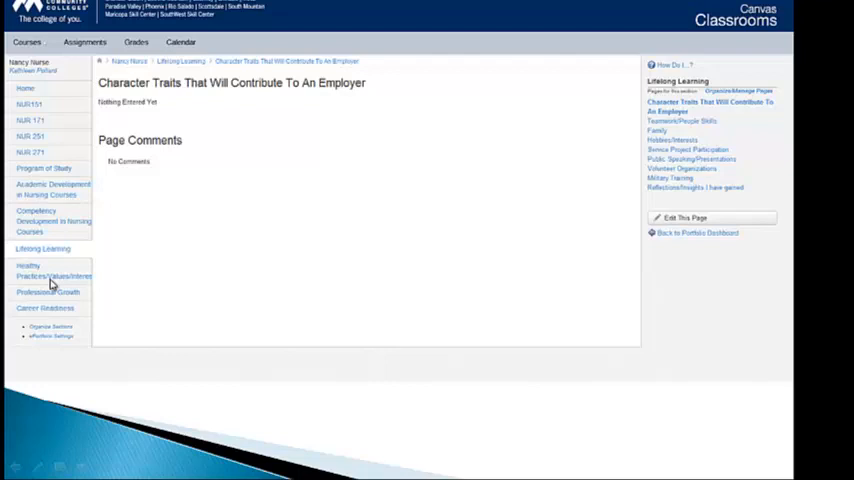
mouse_move(73, 285)
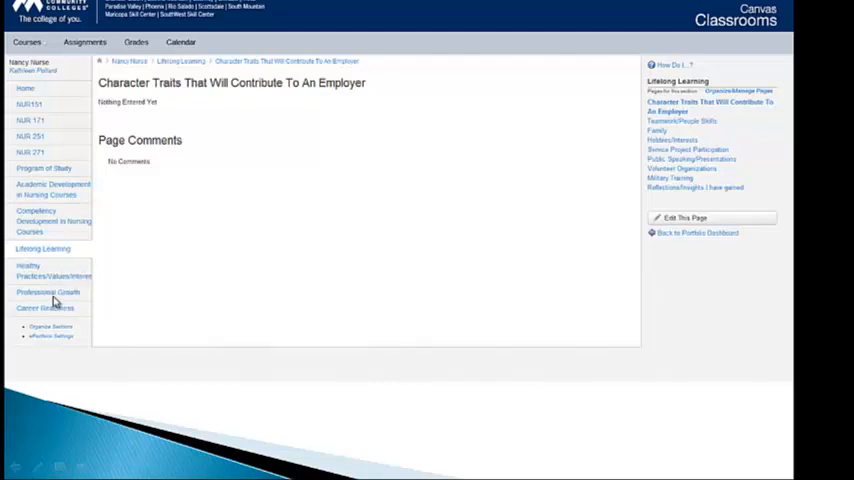
- Select Professional Growth to show its Workshops/Conferences Attended page
click(47, 288)
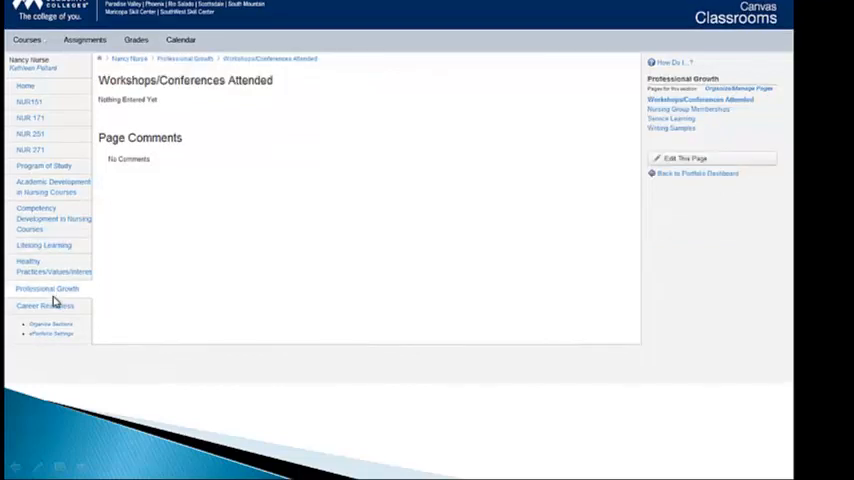